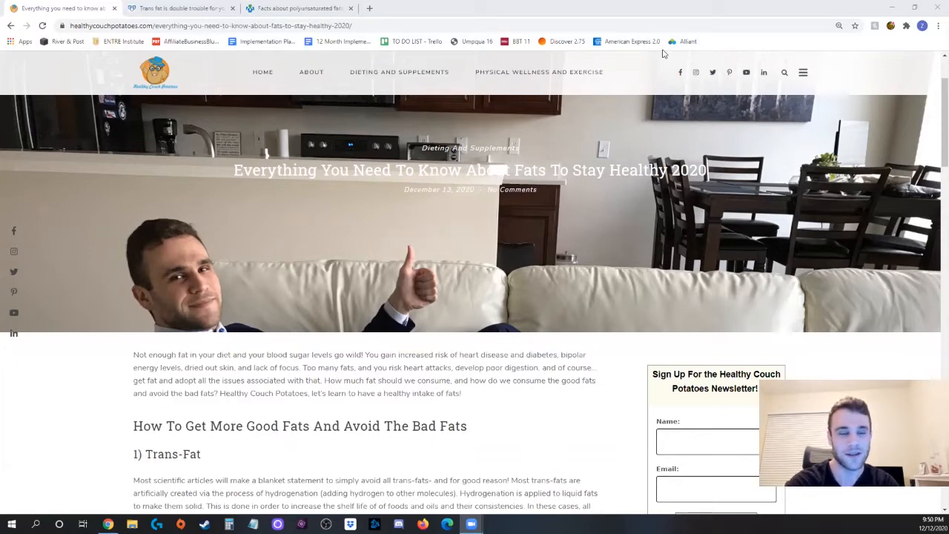
Step: Scroll the fats article down to the 'How To Get More Good Fats And Avoid The Bad Fats' heading
scroll(down, 3)
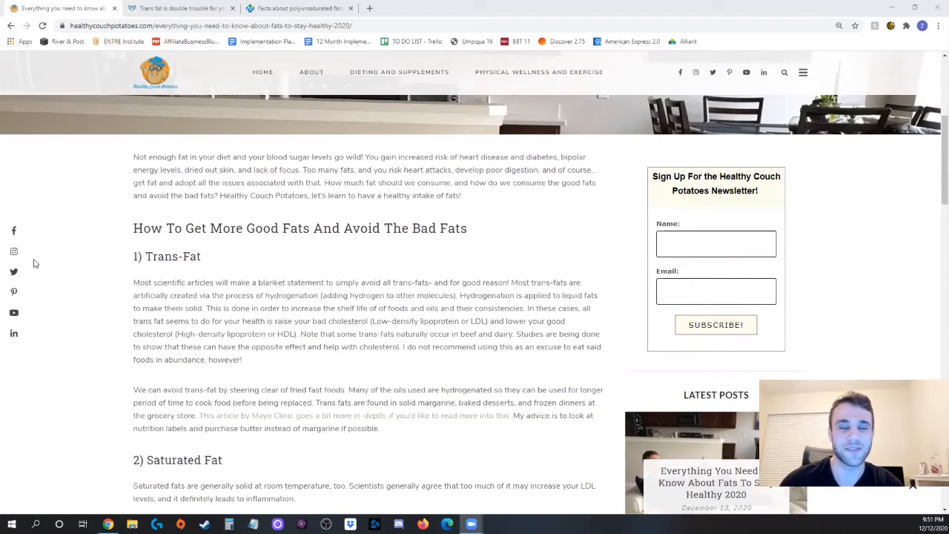
scroll(down, 3)
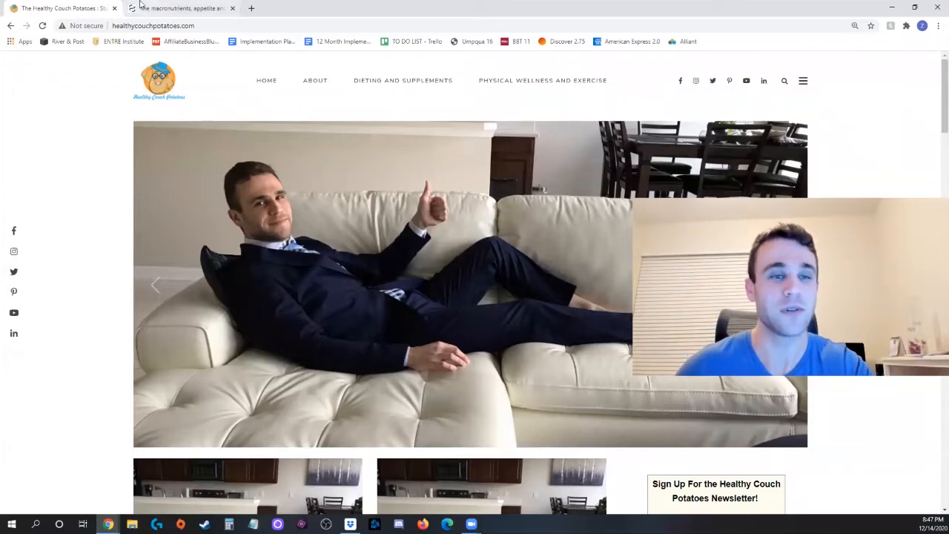
click(180, 9)
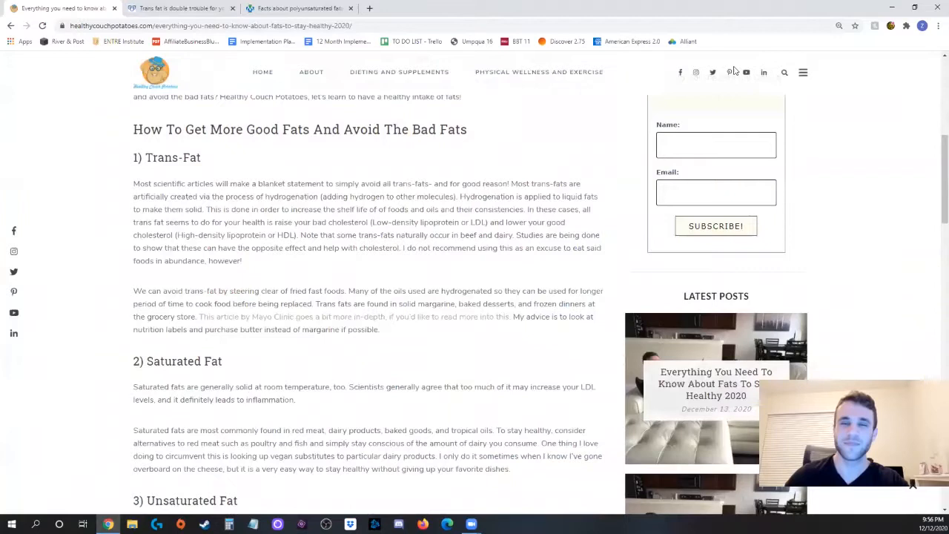
mouse_move(754, 77)
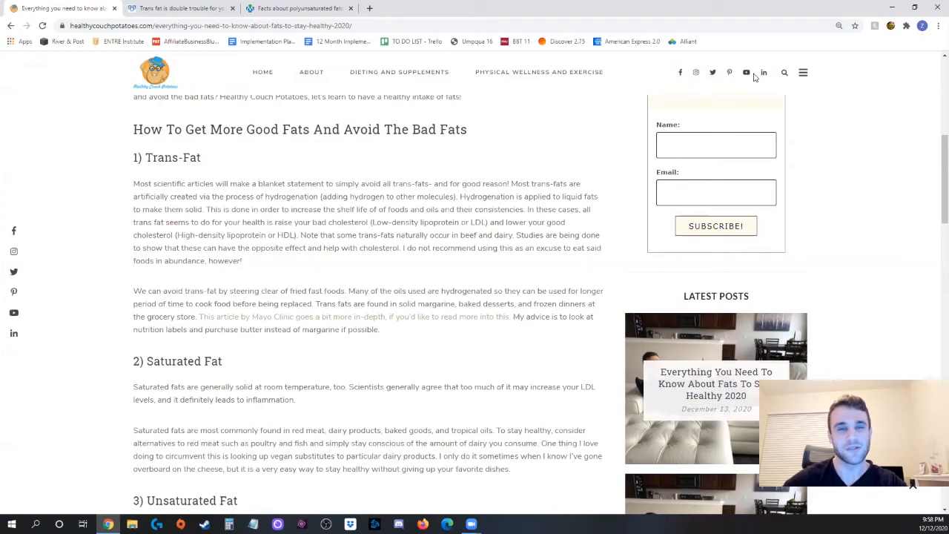
Step: Scroll down to the '3) Unsaturated Fat' heading with its monounsaturated and polyunsaturated paragraphs
scroll(down, 3)
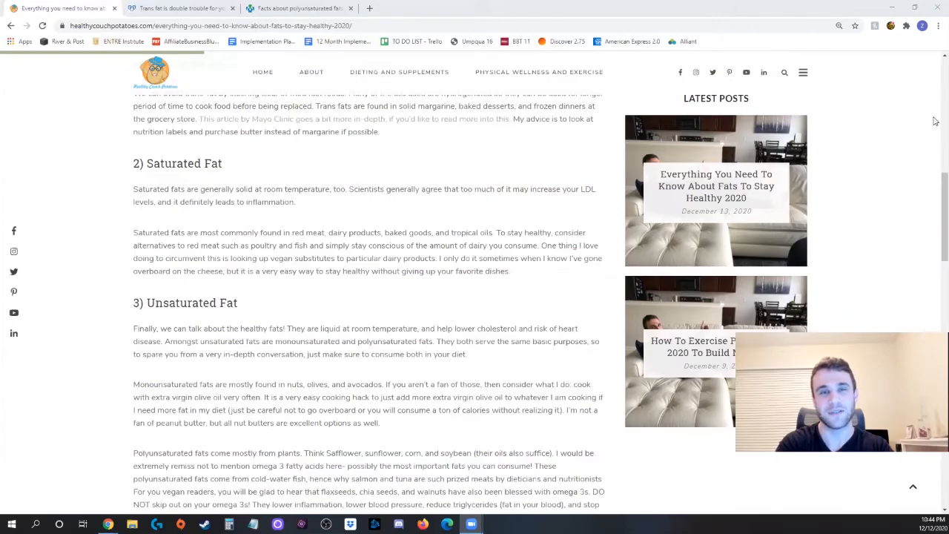
scroll(down, 3)
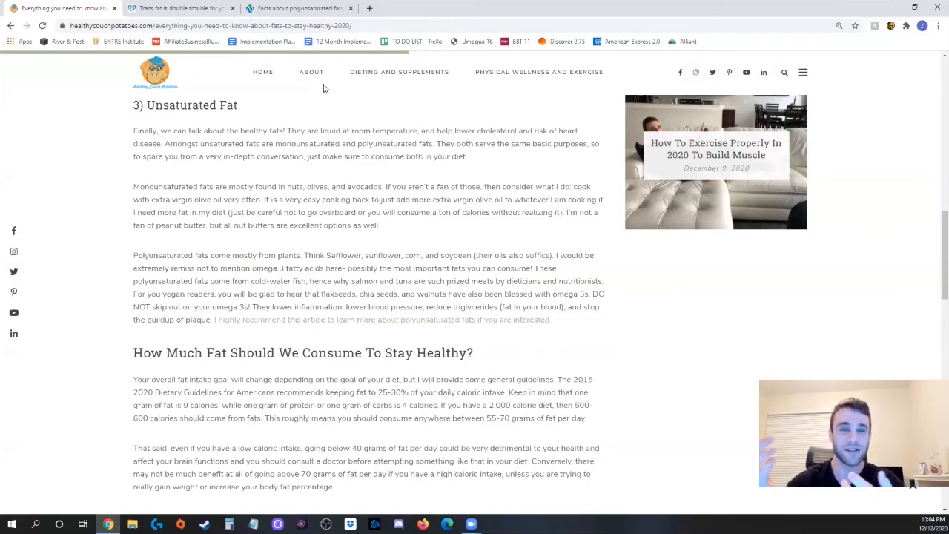
Step: Scroll to the article's end showing fat-intake guidance, the olive oil line and share buttons
scroll(down, 3)
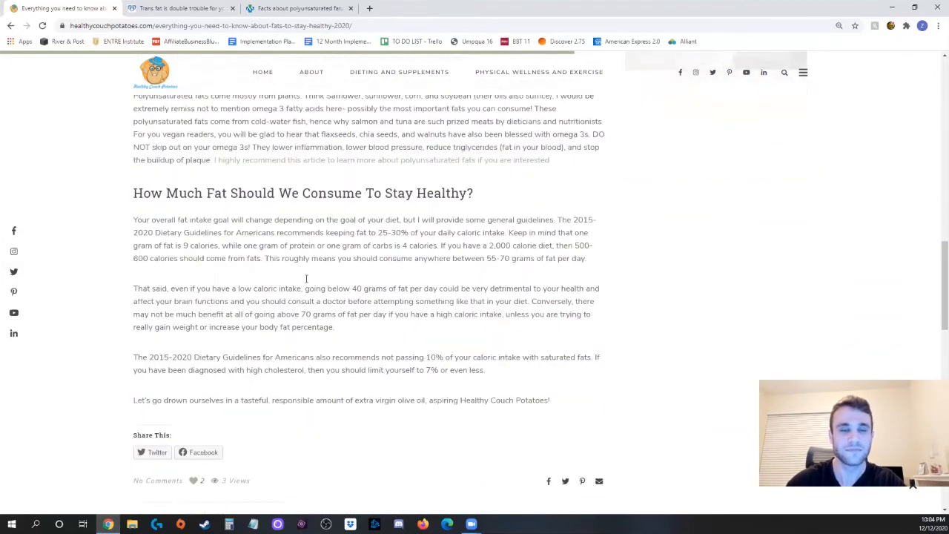
scroll(down, 3)
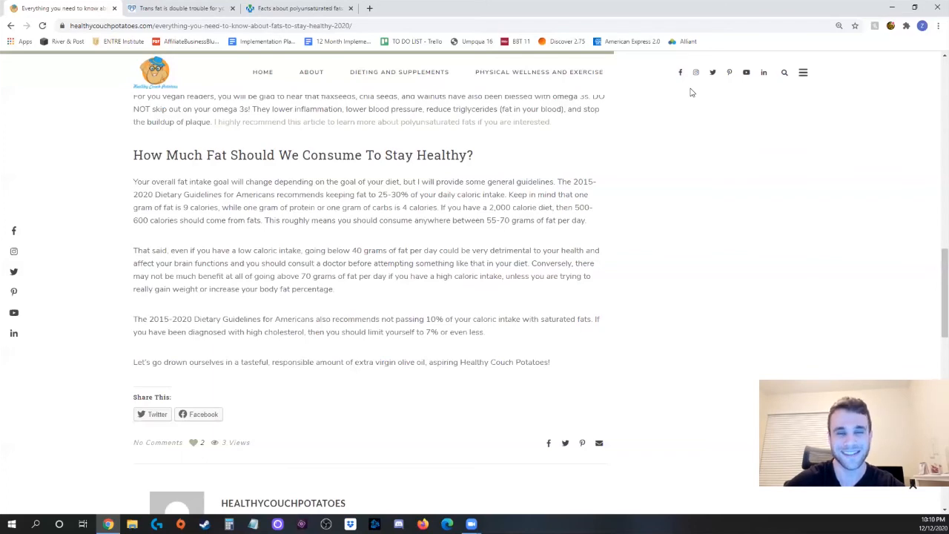
scroll(up, 3)
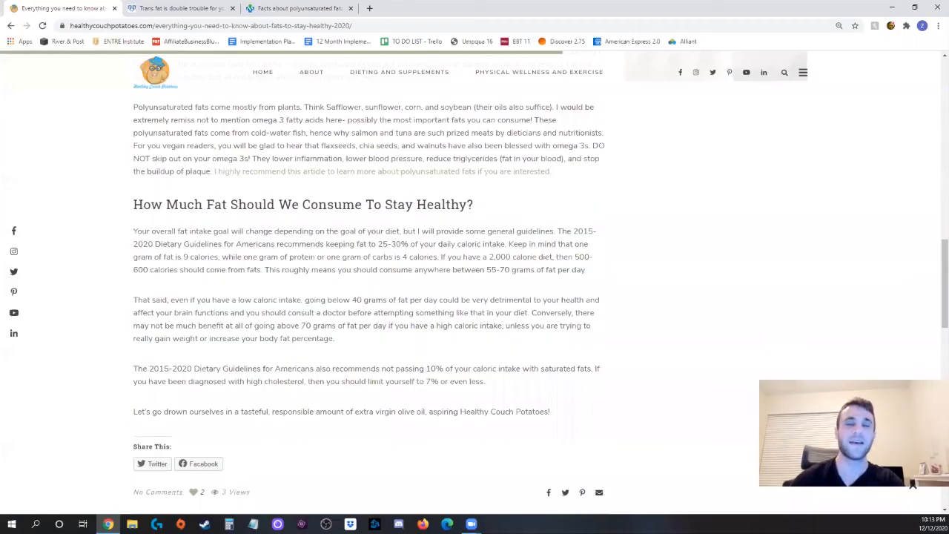
mouse_move(800, 130)
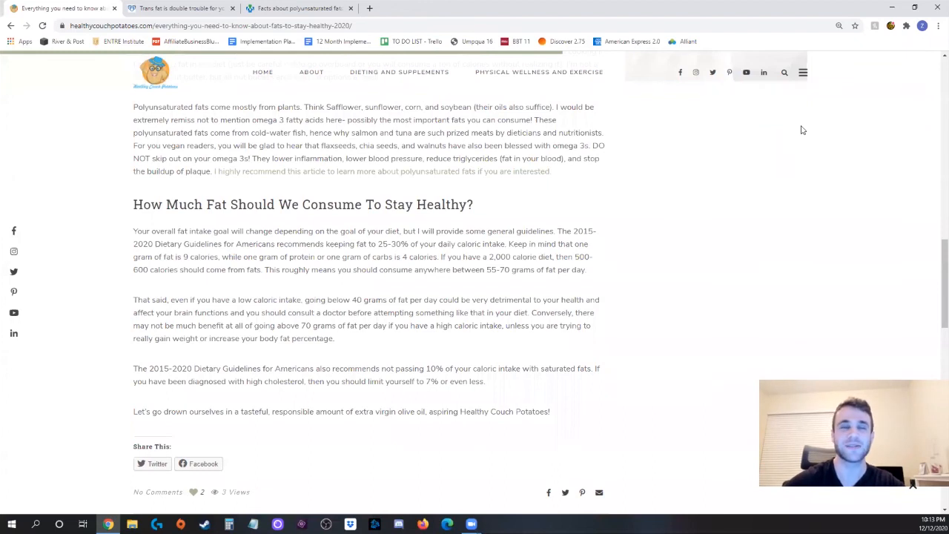